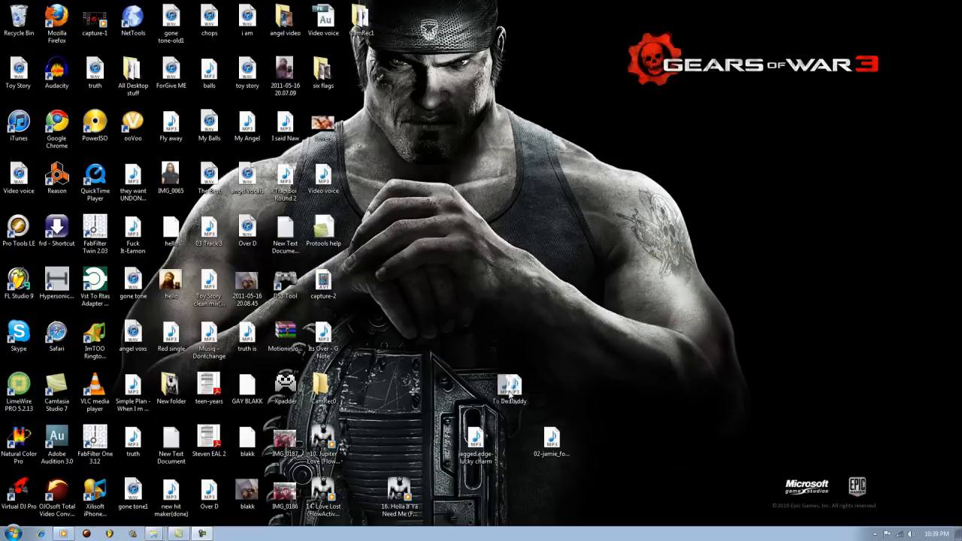
- Launch Google Chrome from the Windows 7 Start menu
click(8, 534)
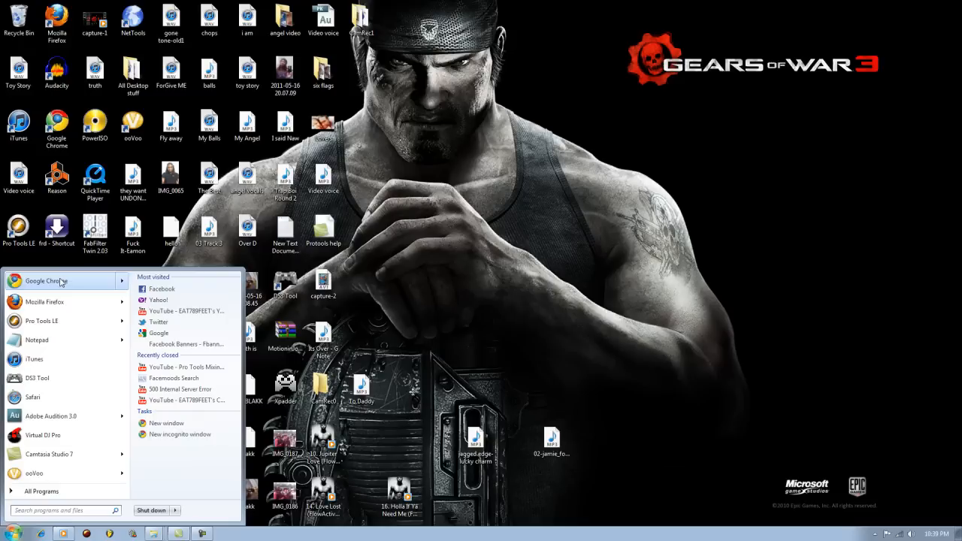
click(527, 301)
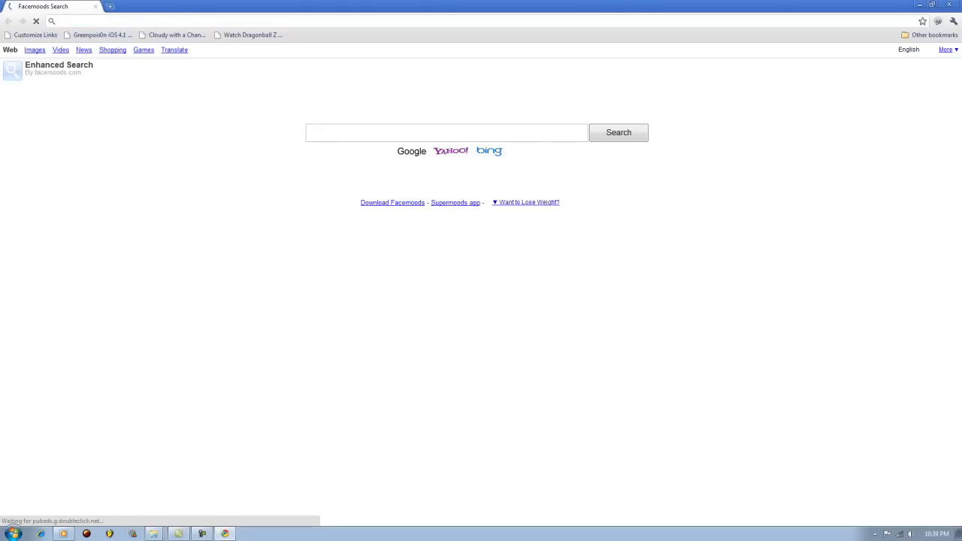
text(www.)
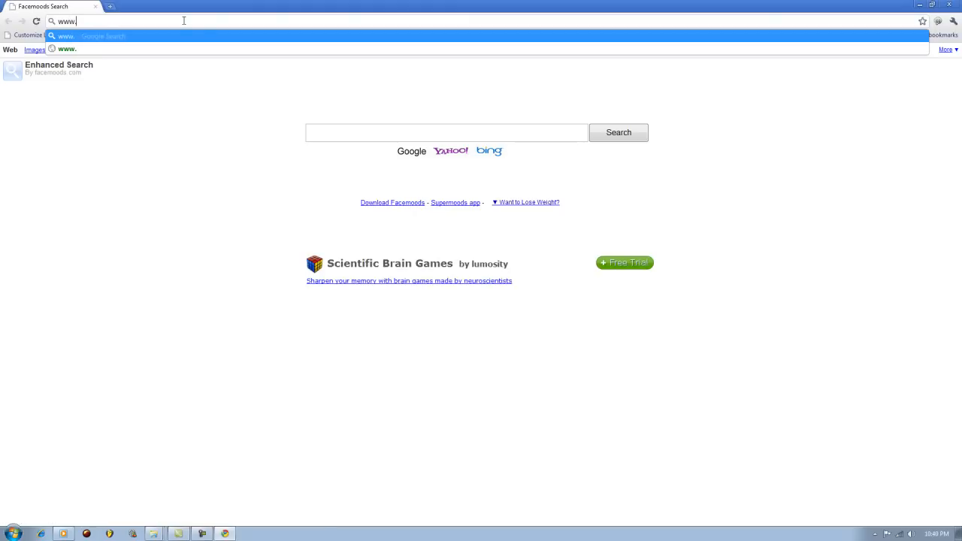
text(p)
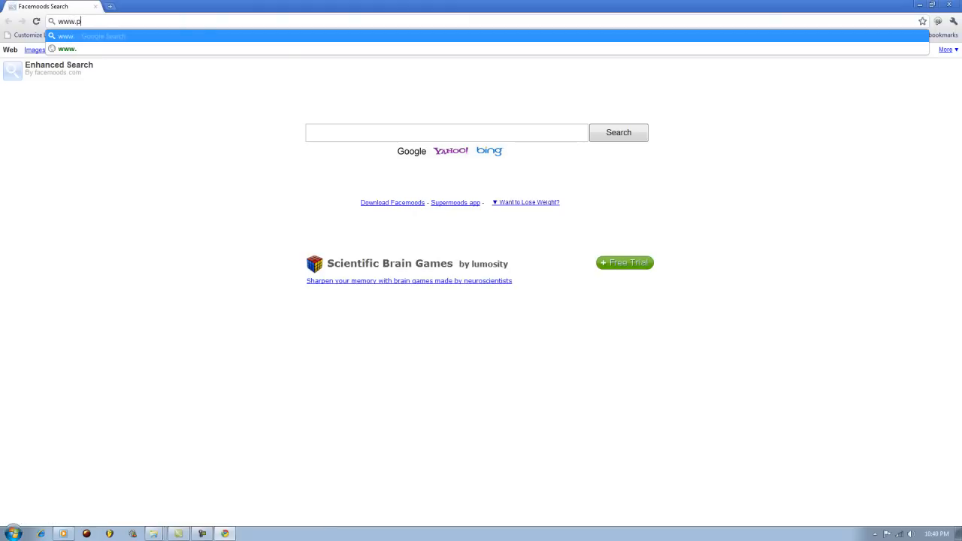
text(spiso.com)
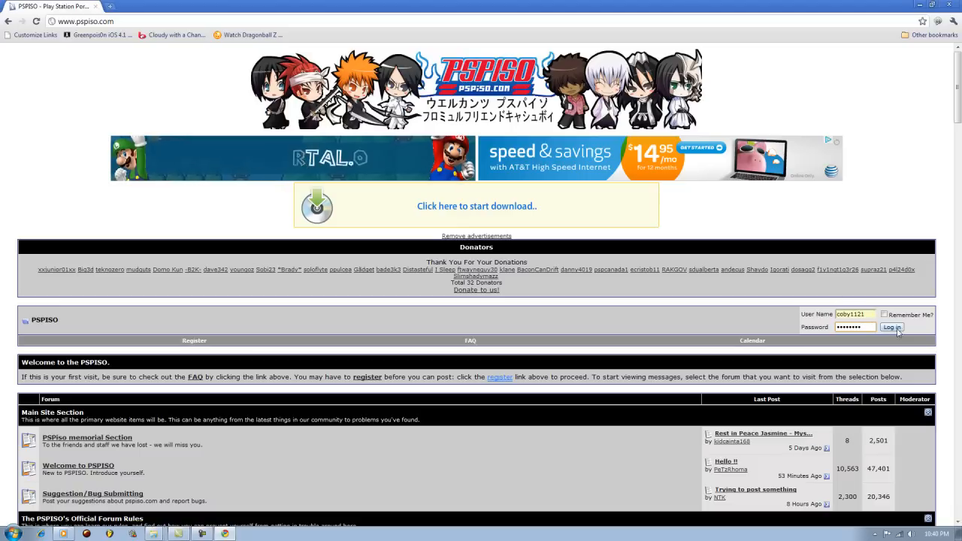
- Log in to PSPISO and continue past the login redirect page
click(893, 328)
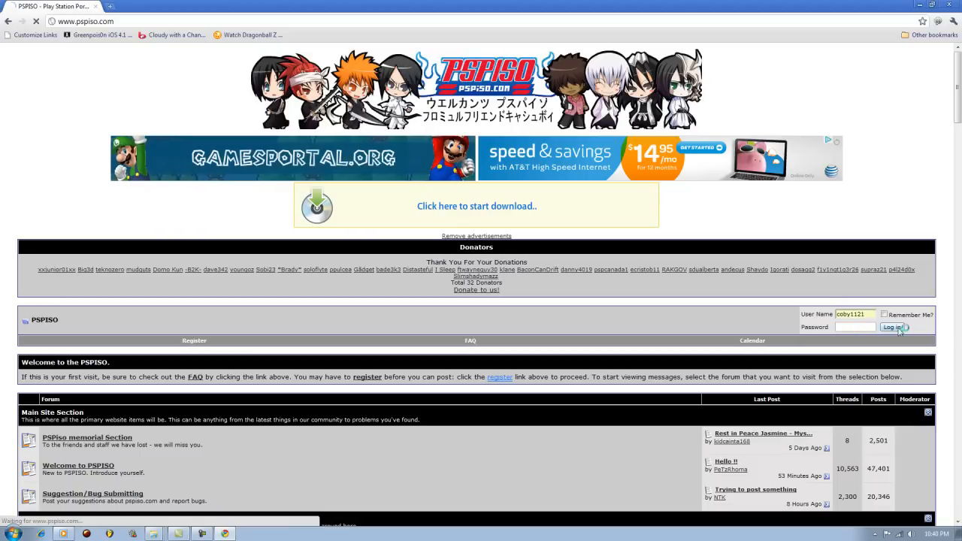
click(894, 328)
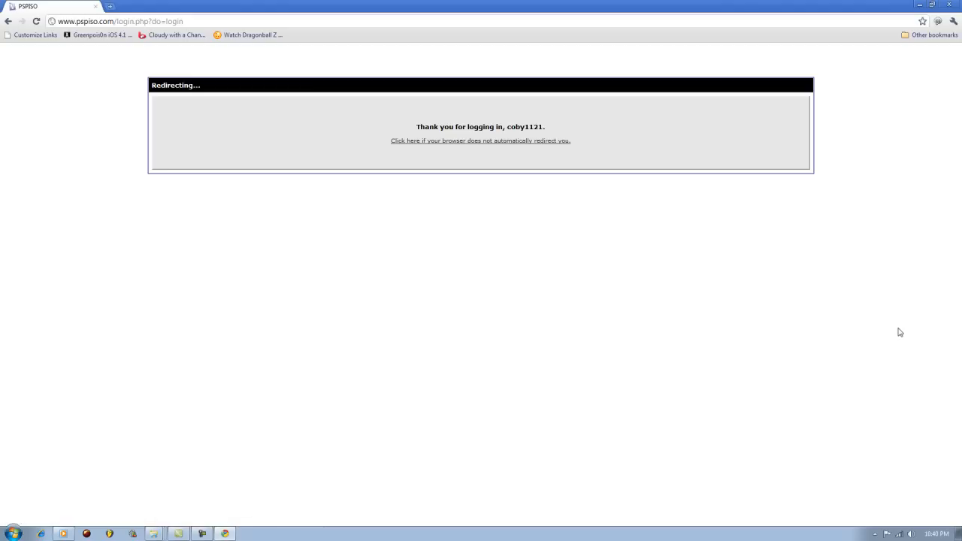
click(479, 141)
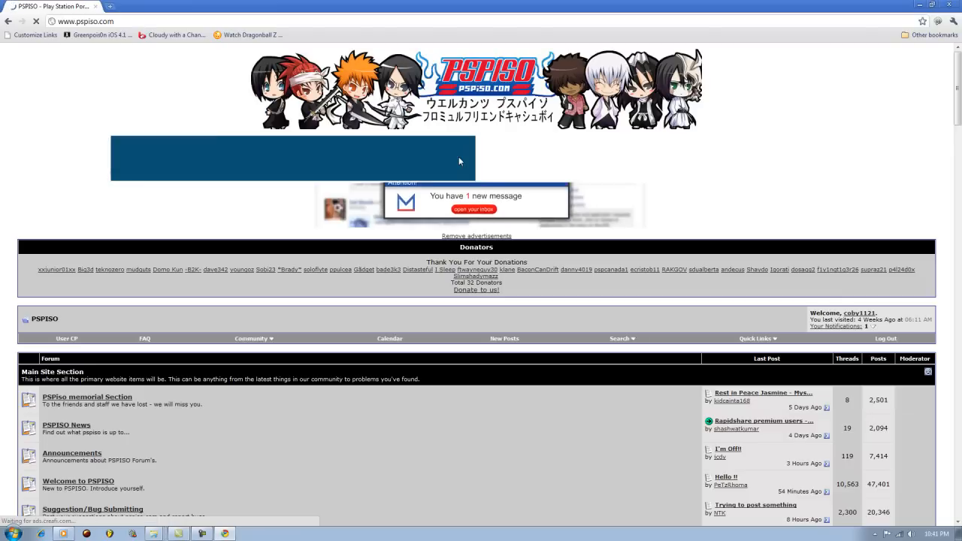
- Scroll the forum index down to the PC Downloads section
scroll(down, 3)
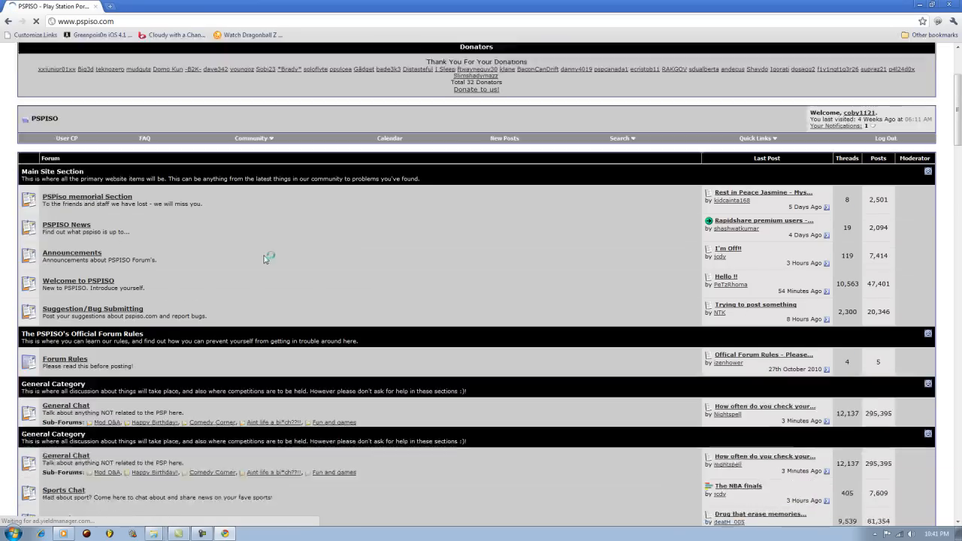
scroll(down, 3)
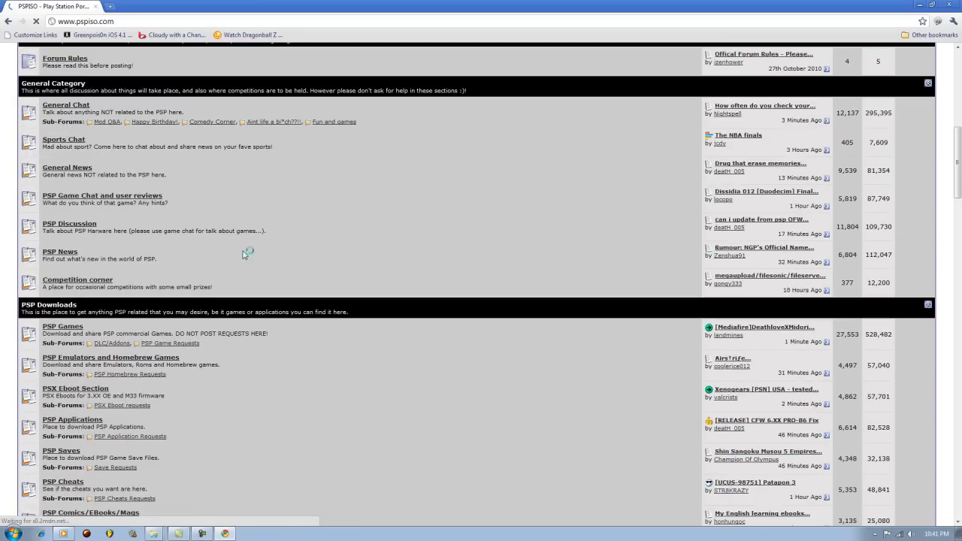
scroll(up, 3)
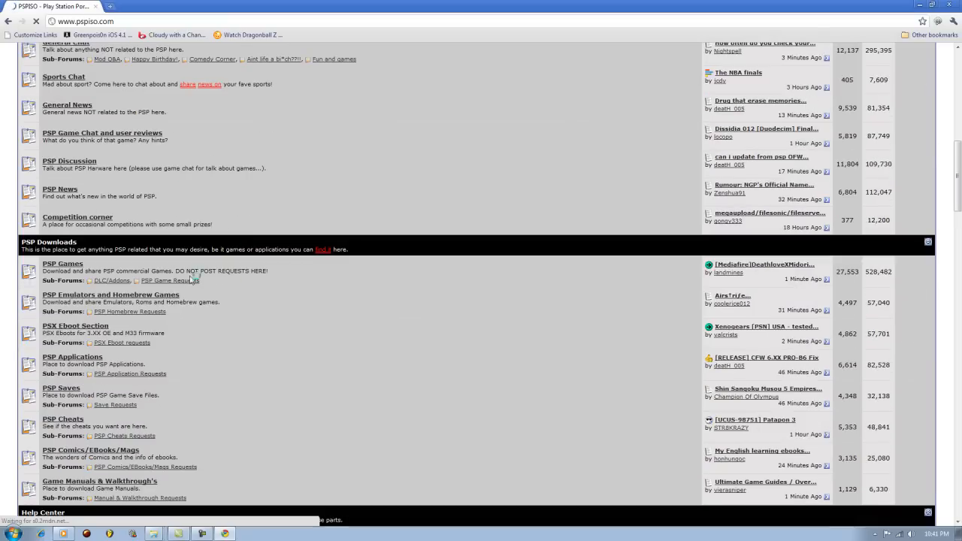
scroll(down, 3)
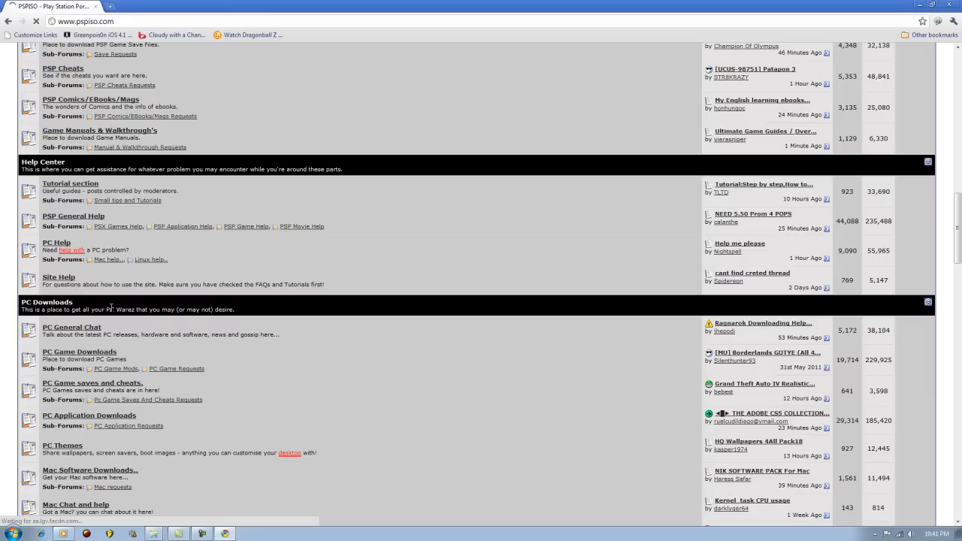
scroll(down, 3)
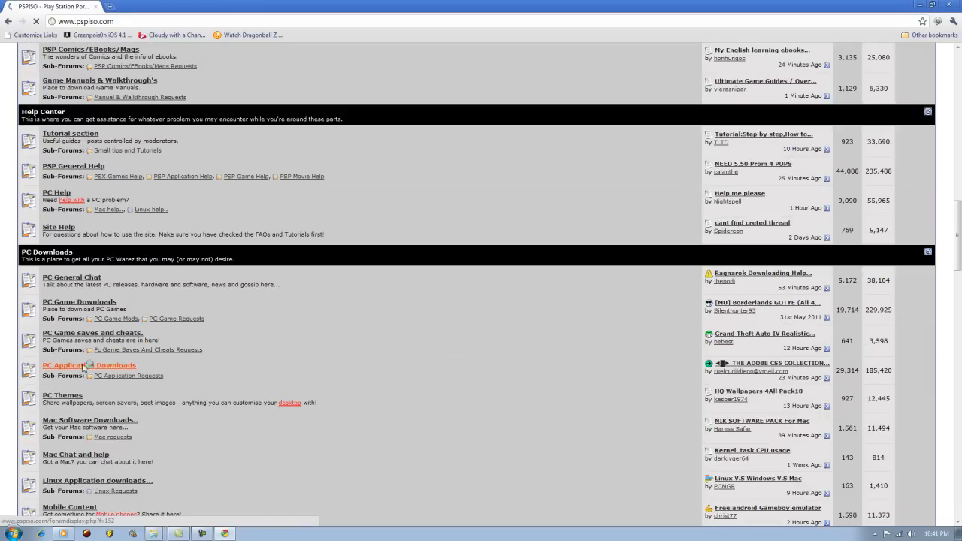
- Enter the PC Application Downloads forum and view its thread list
click(89, 366)
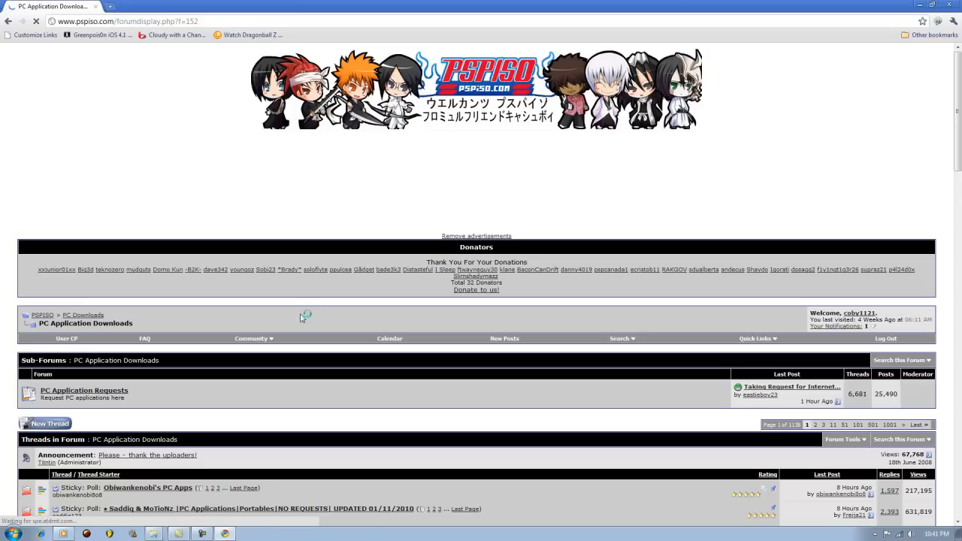
scroll(down, 3)
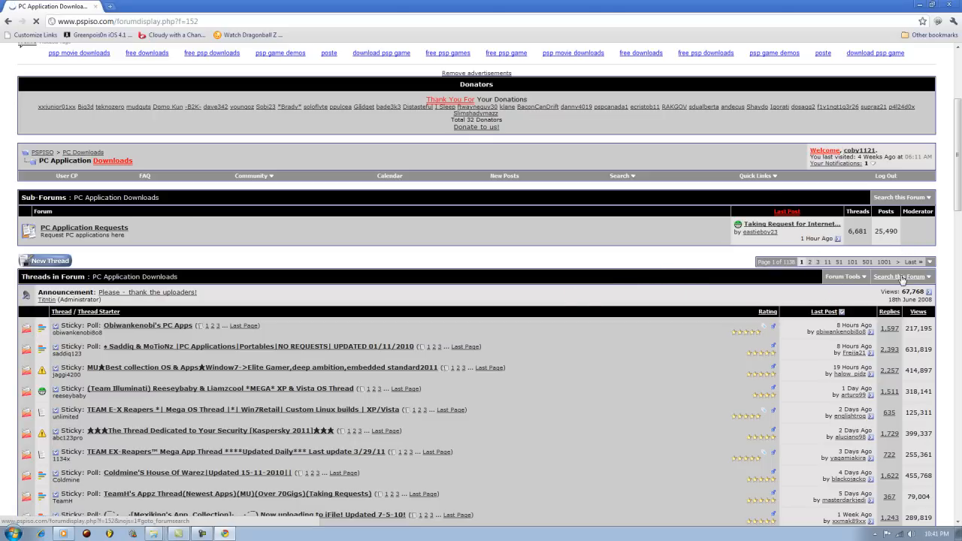
click(901, 277)
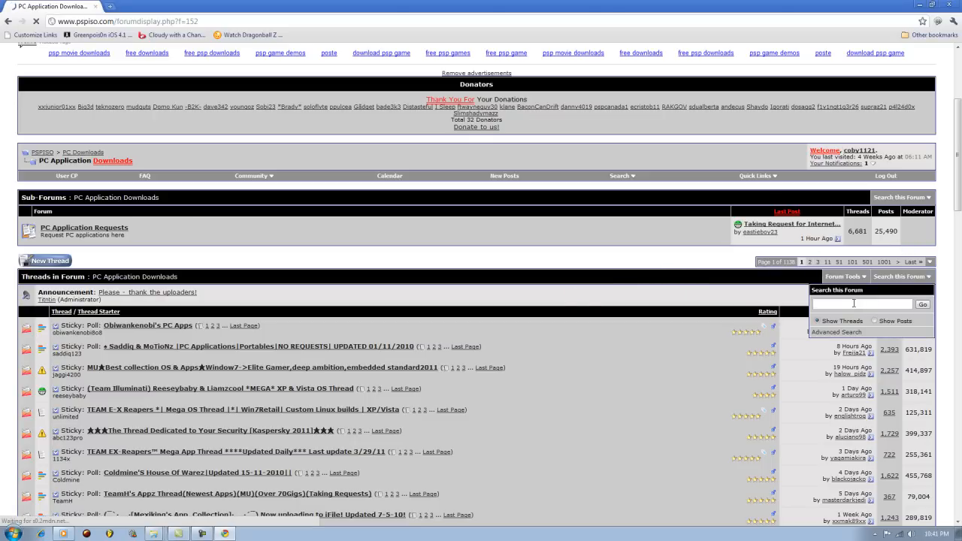
text(P)
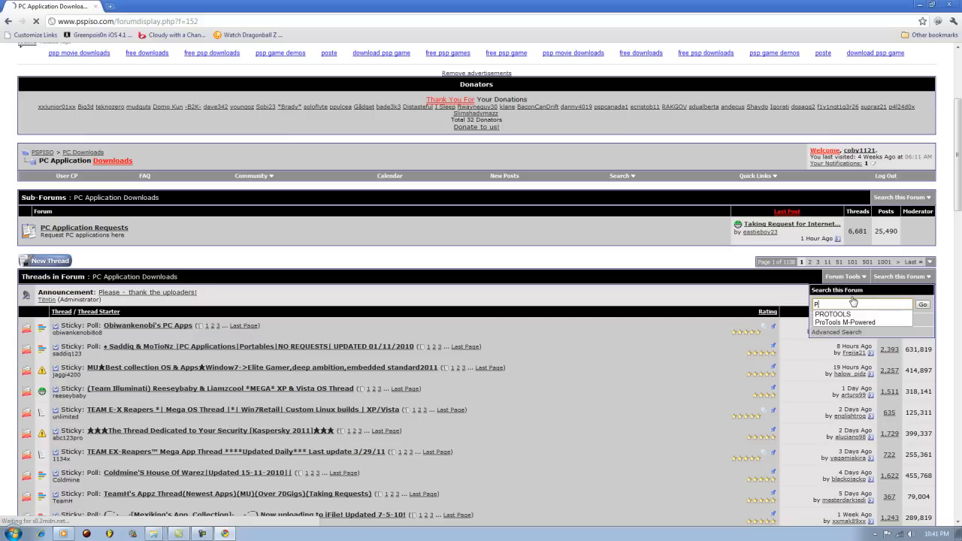
text(RO TOOLS)
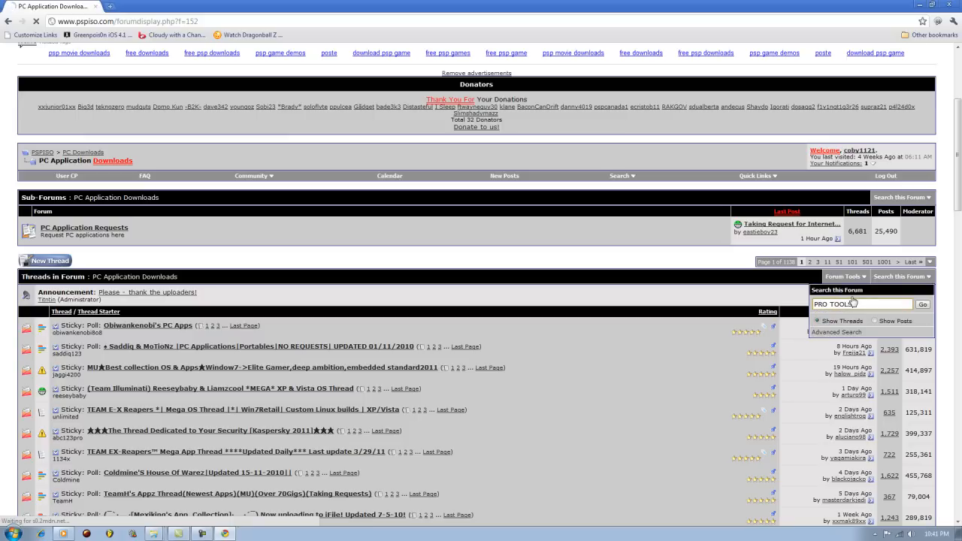
click(924, 304)
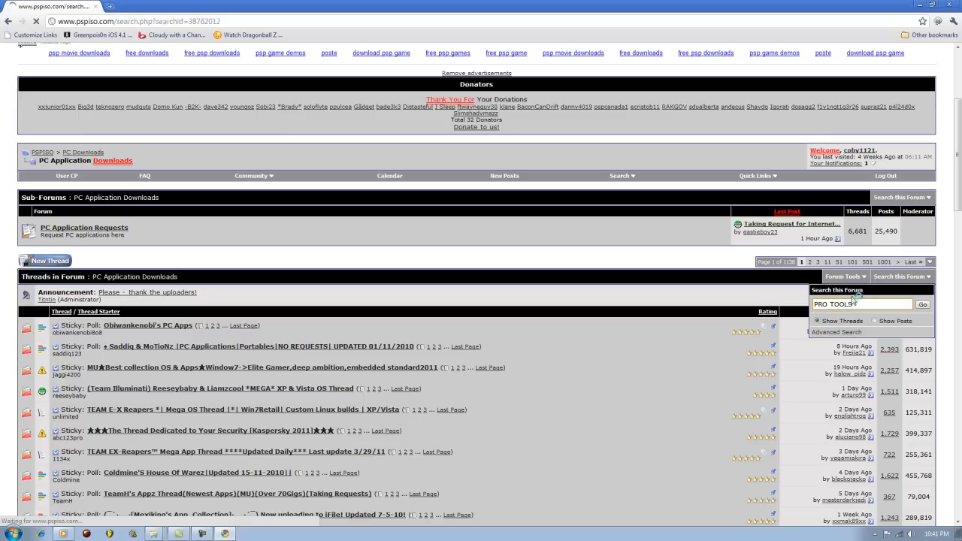
click(922, 304)
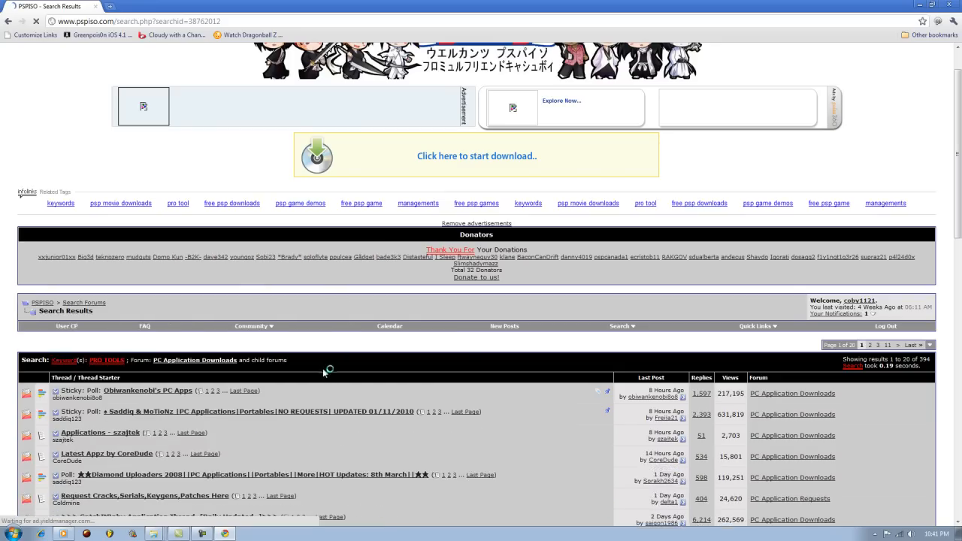
scroll(down, 3)
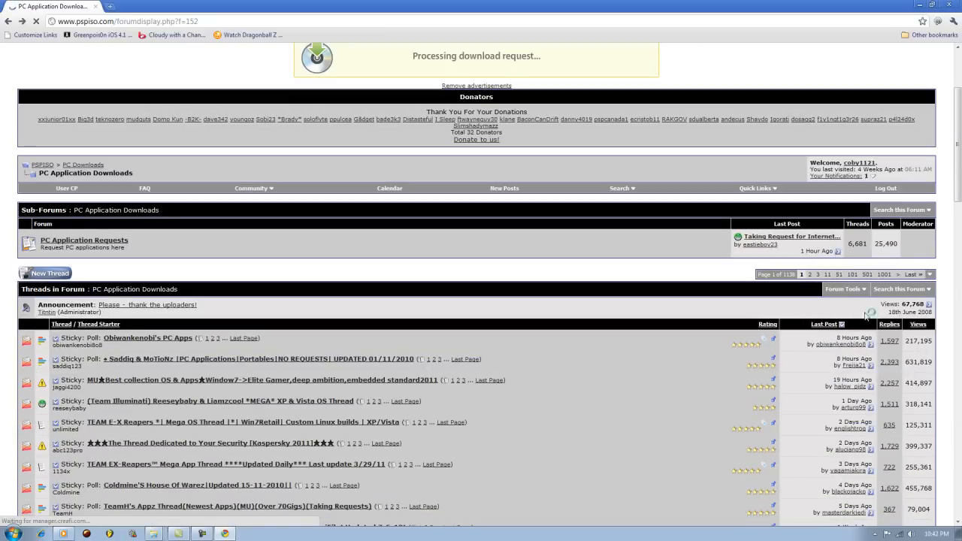
- Search this forum for PROTOOLS, listing the 24 matching threads
click(899, 289)
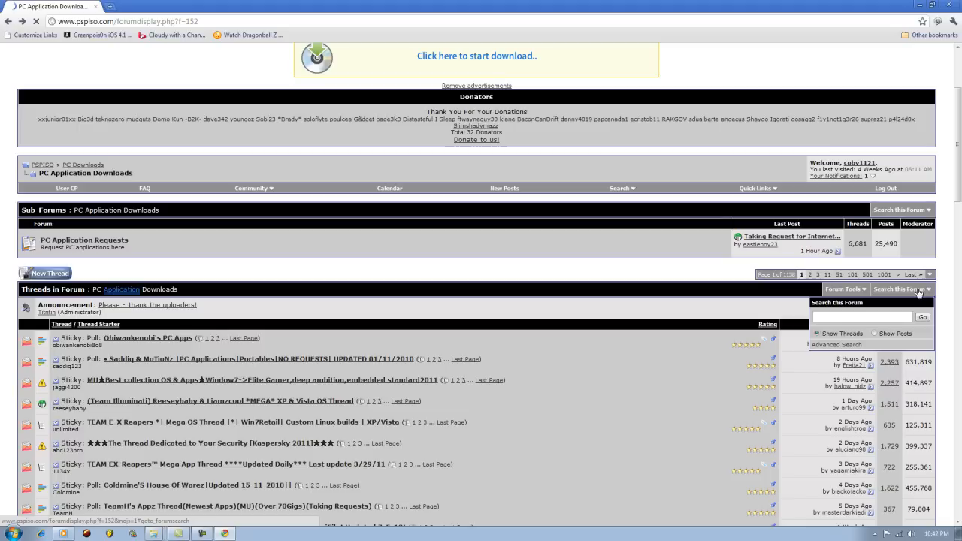
text(pl)
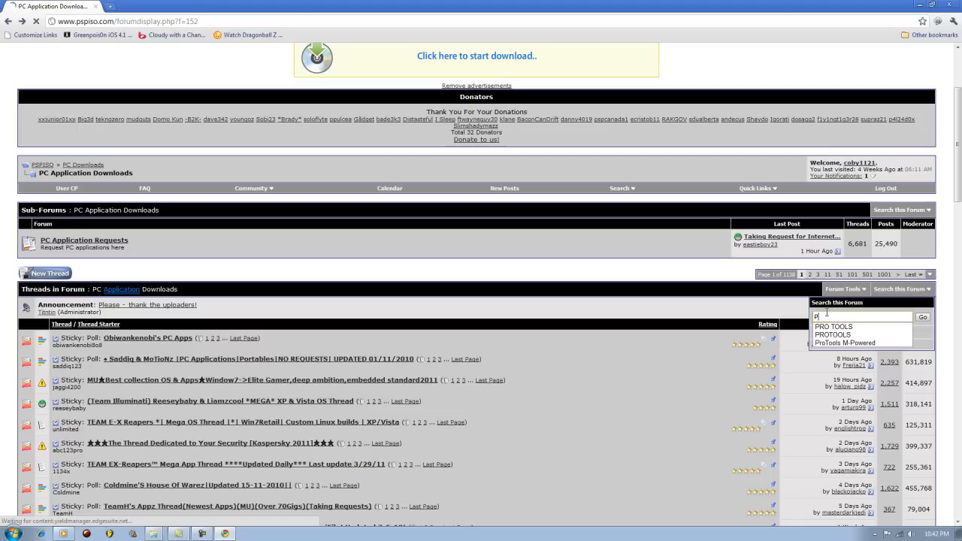
text(PROT)
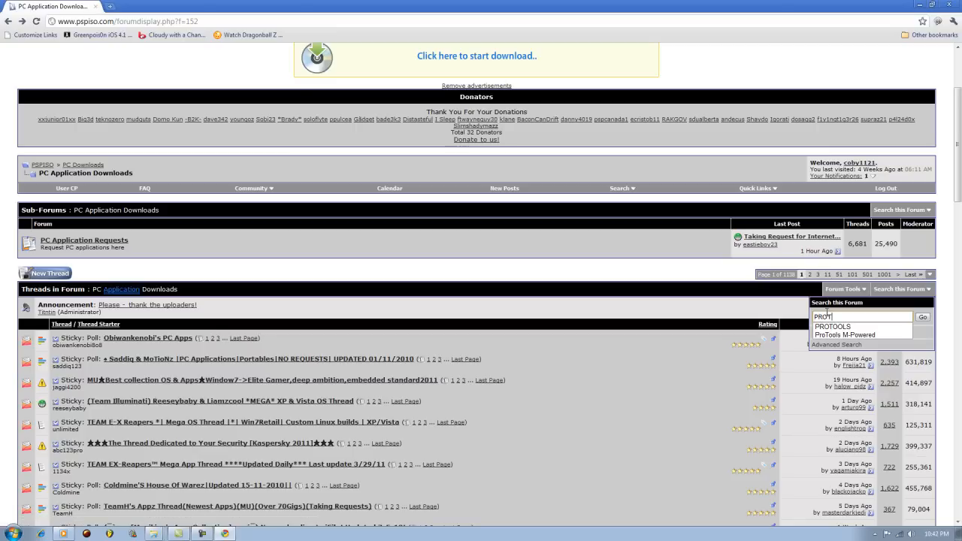
click(923, 316)
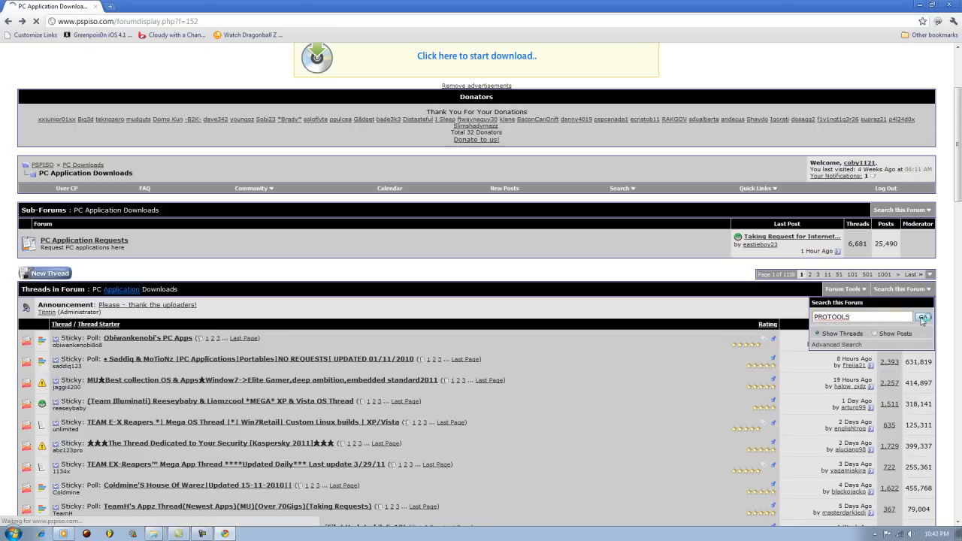
click(924, 316)
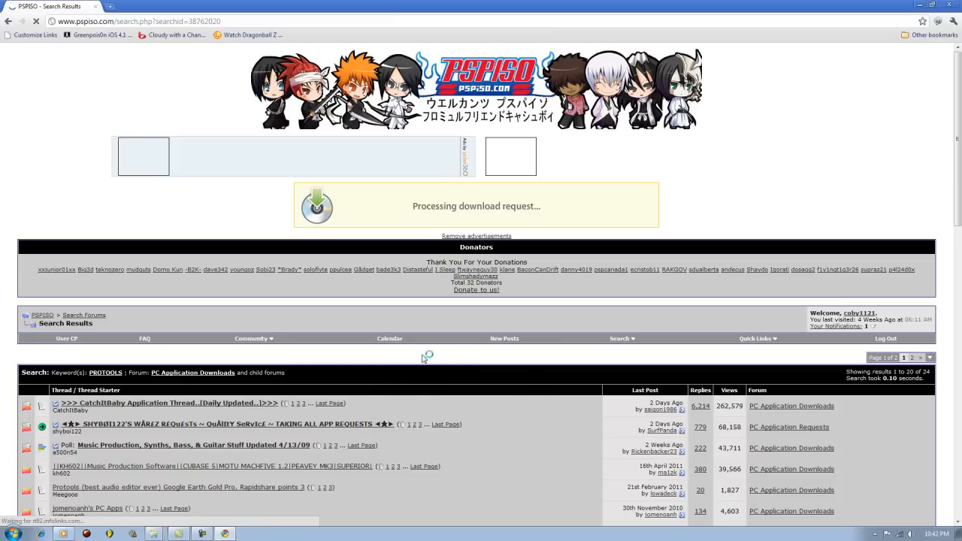
- Open the 'Music Production, Synths, Bass, & Guitar Stuff Updated 4/13/09' thread from the results
scroll(down, 3)
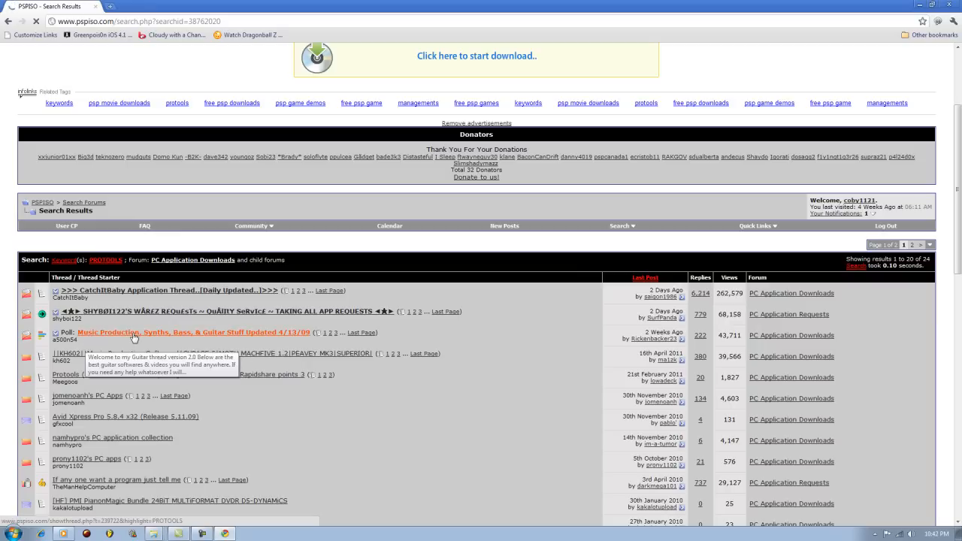
mouse_move(116, 359)
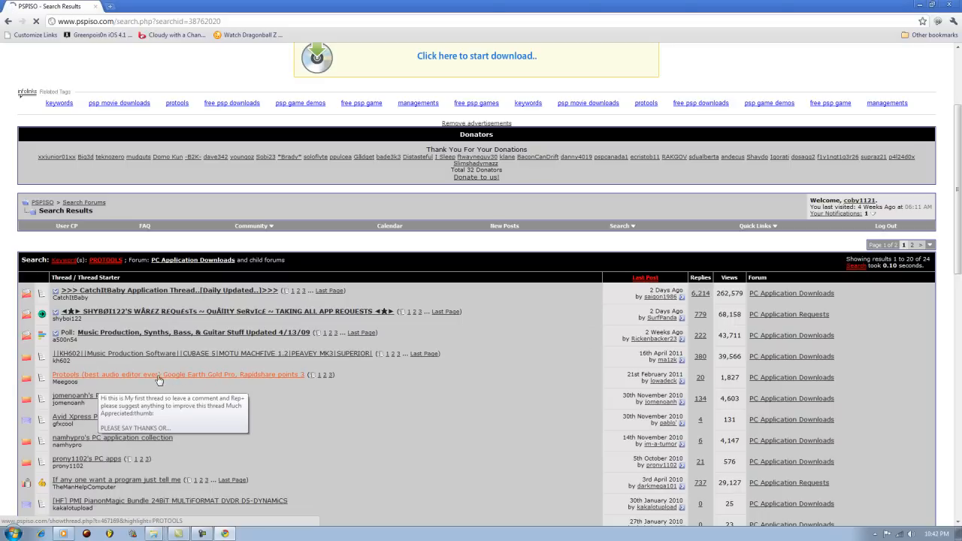
mouse_move(187, 332)
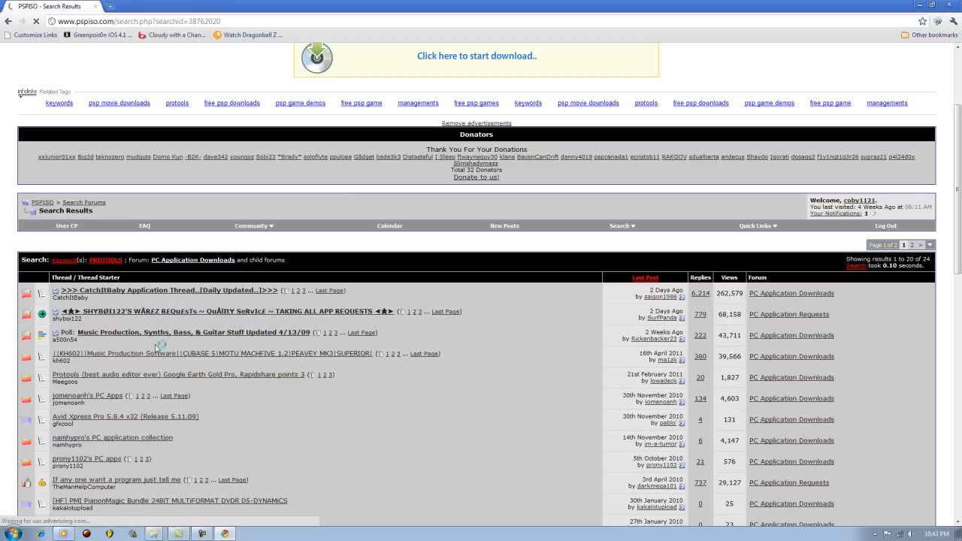
mouse_move(188, 333)
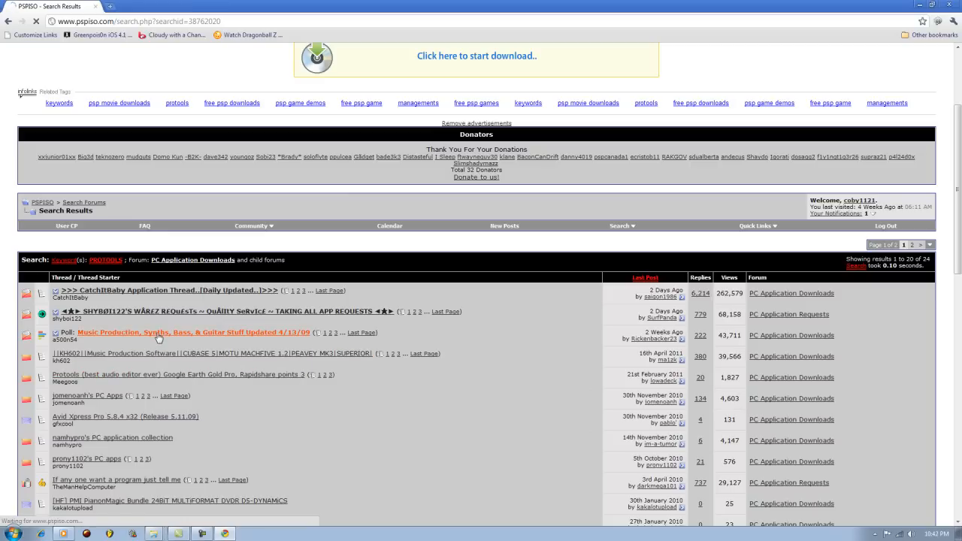
click(189, 332)
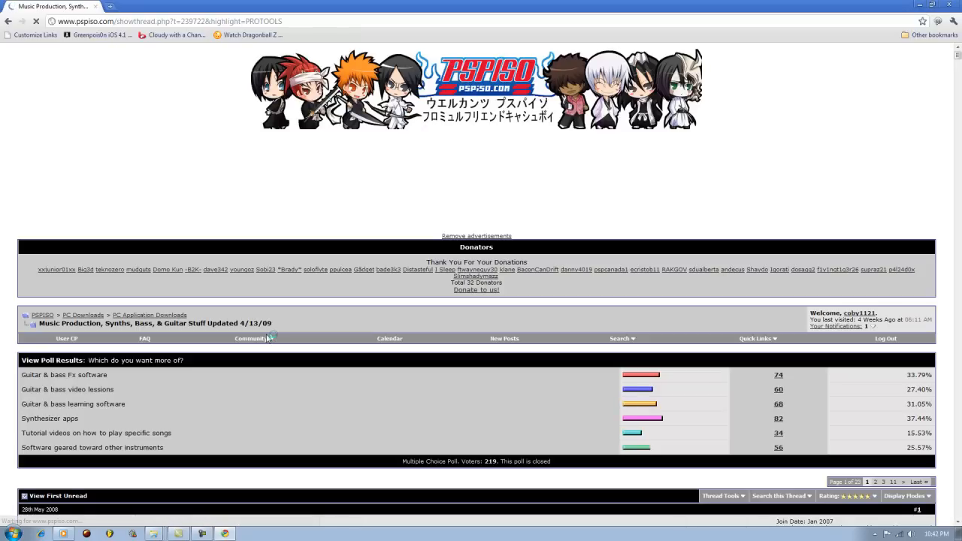
- Scroll past the e-books and Guitar Pro posts to the Pro Tools M-Powered 7 megaupload link
scroll(down, 3)
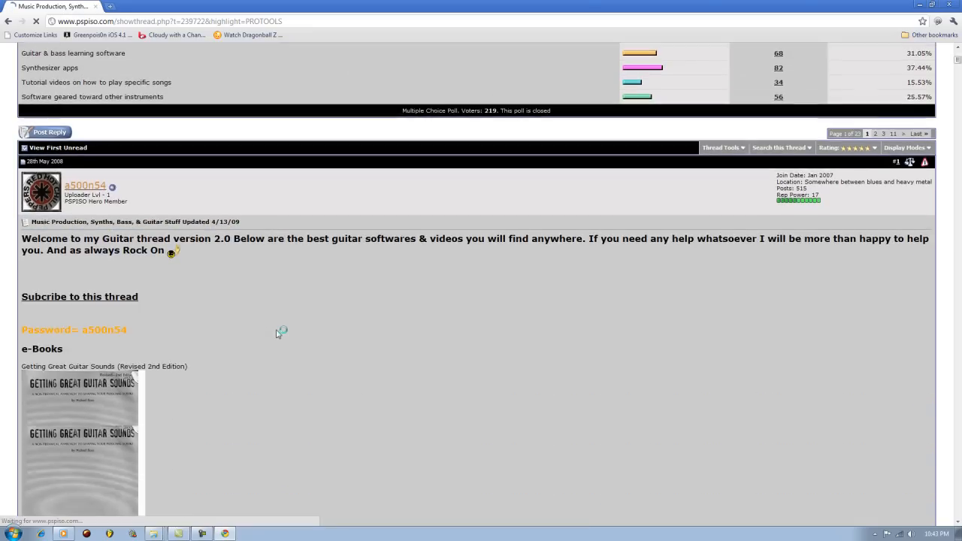
scroll(down, 3)
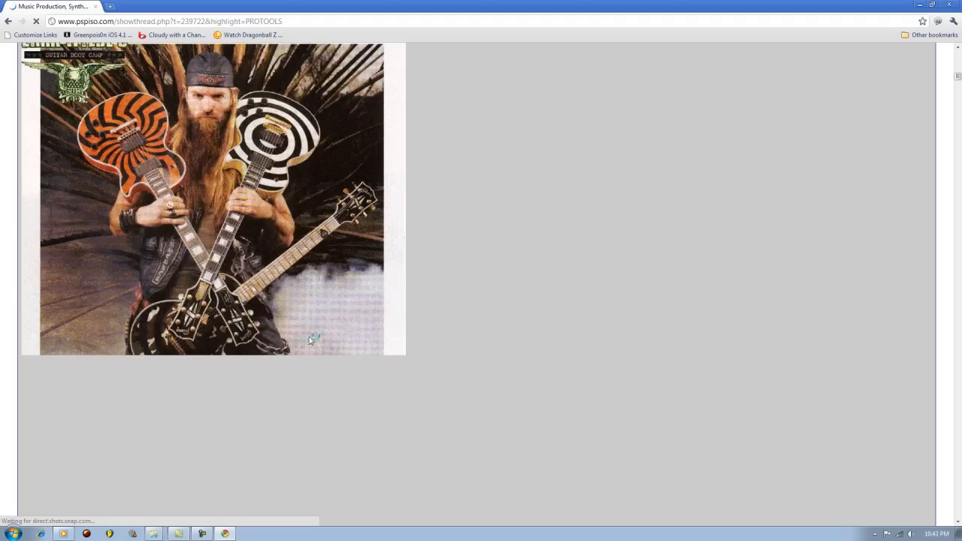
scroll(down, 3)
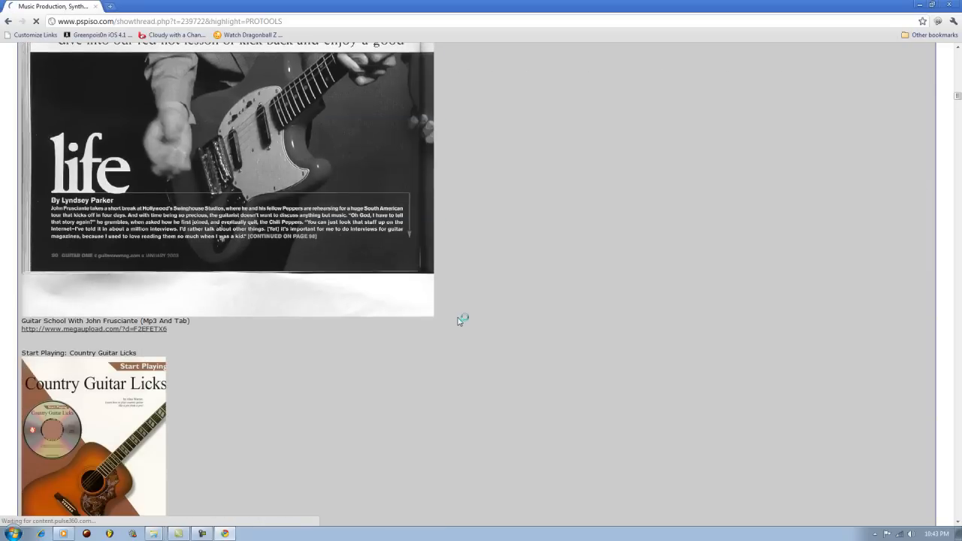
scroll(down, 3)
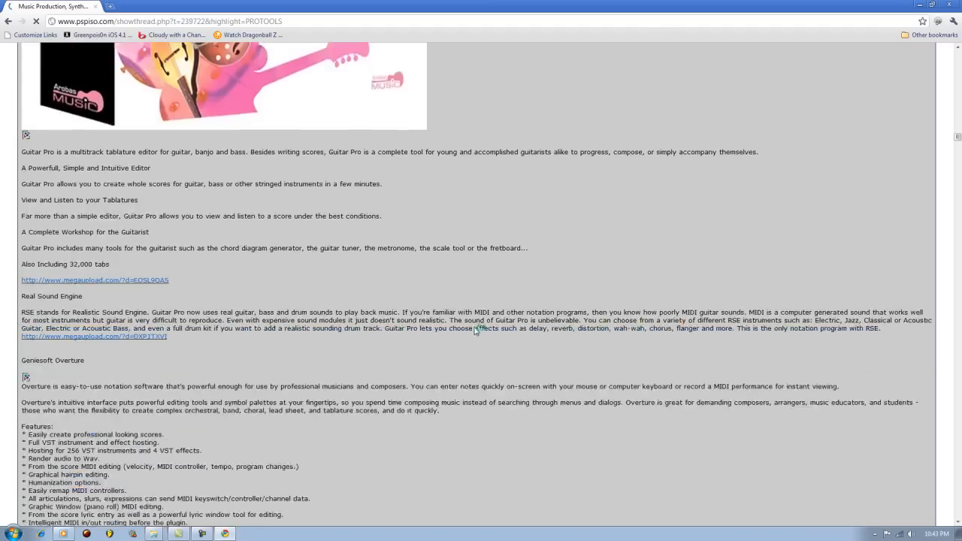
scroll(down, 3)
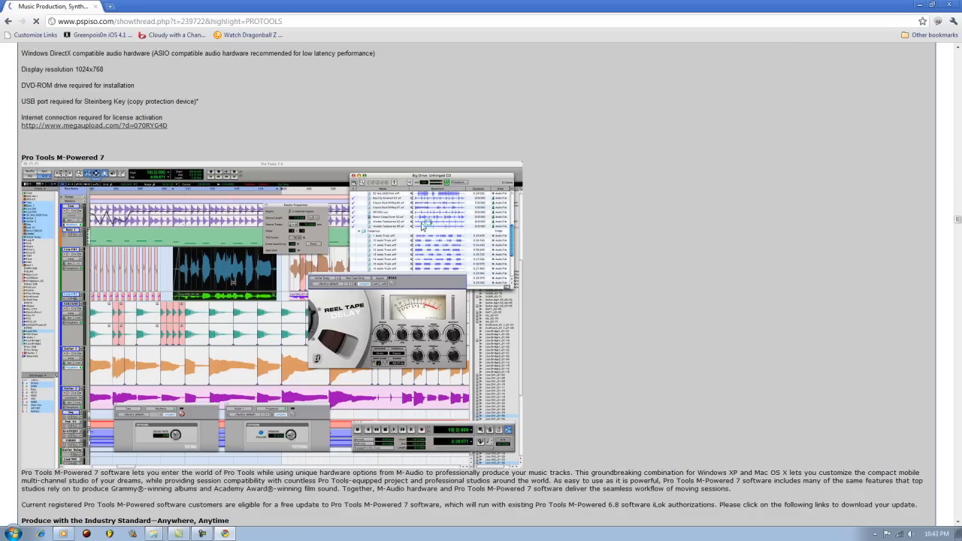
scroll(down, 3)
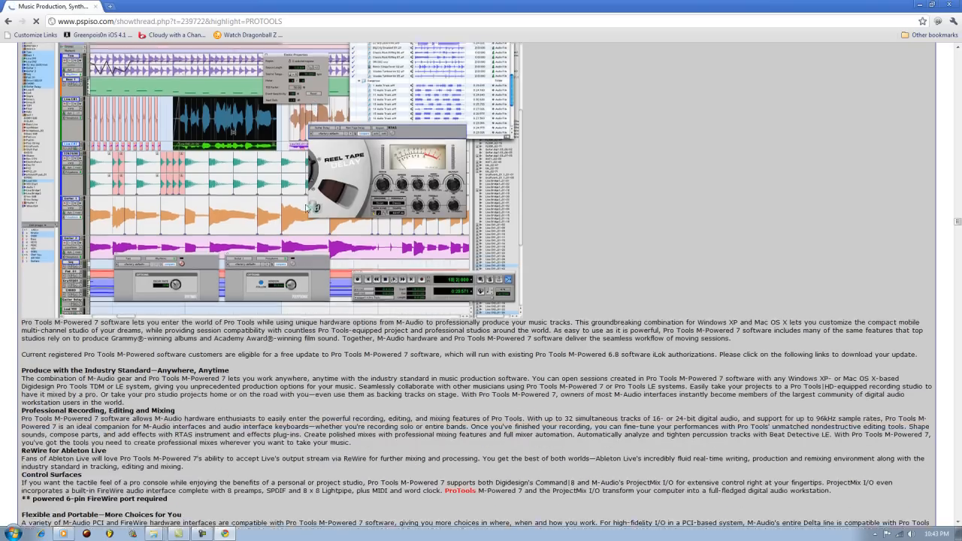
scroll(down, 3)
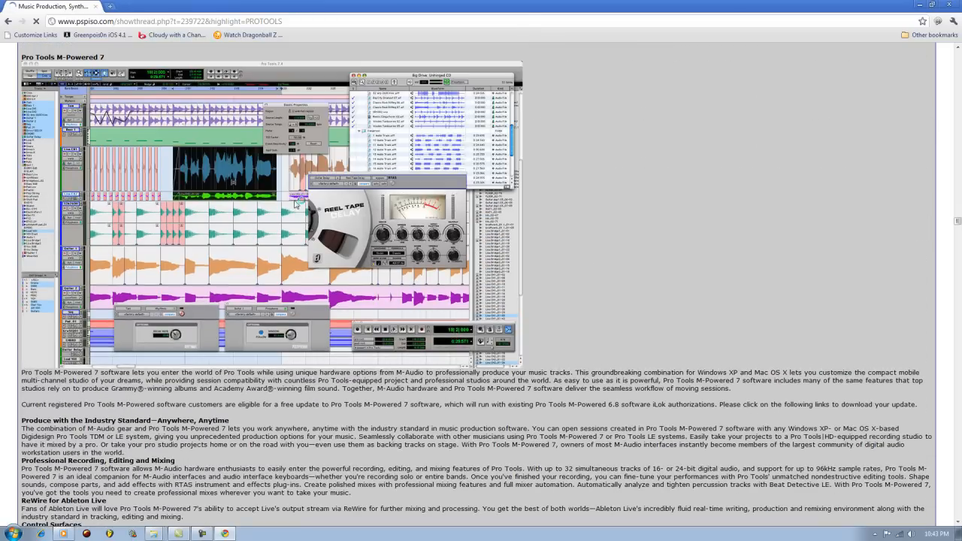
scroll(down, 3)
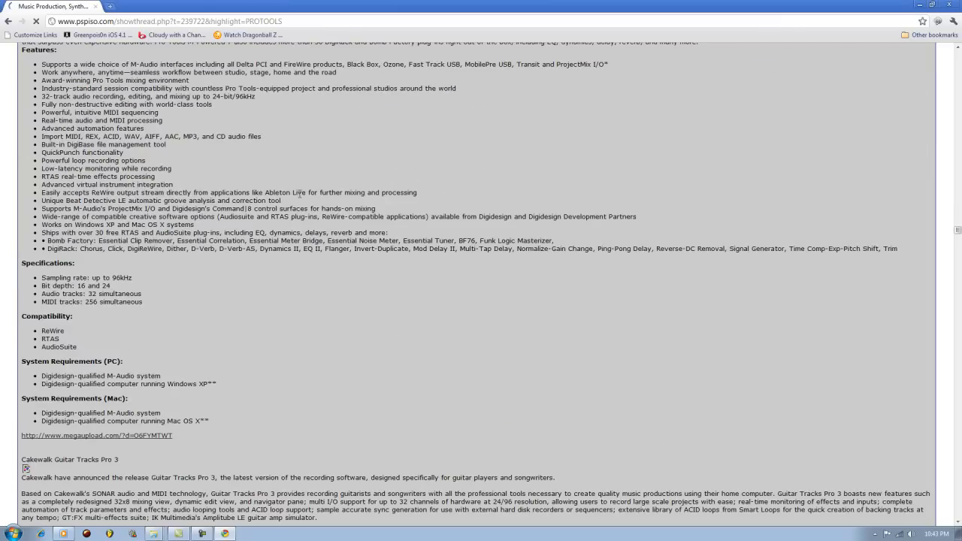
scroll(down, 3)
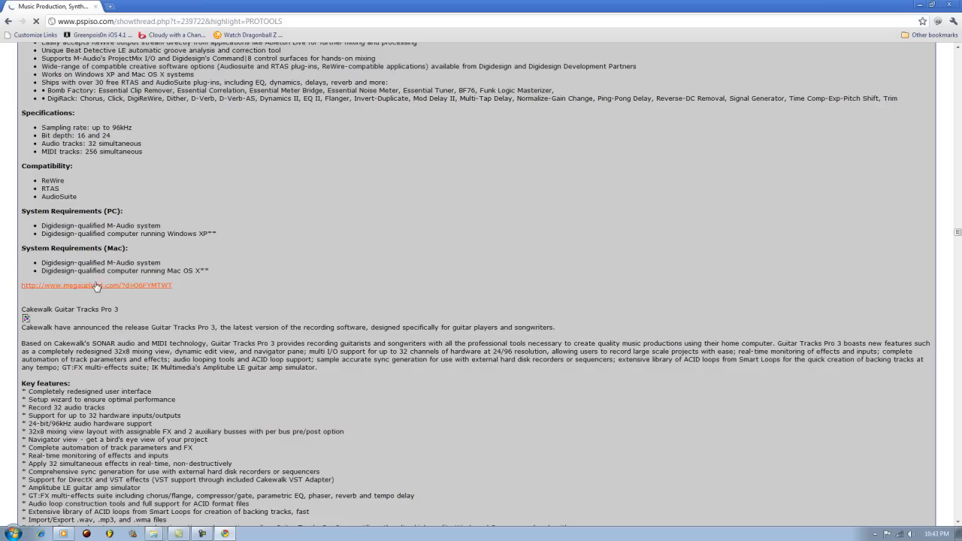
- Open the Megaupload page for 7.4.rar (259 MB), then return to the forum thread tab
click(97, 285)
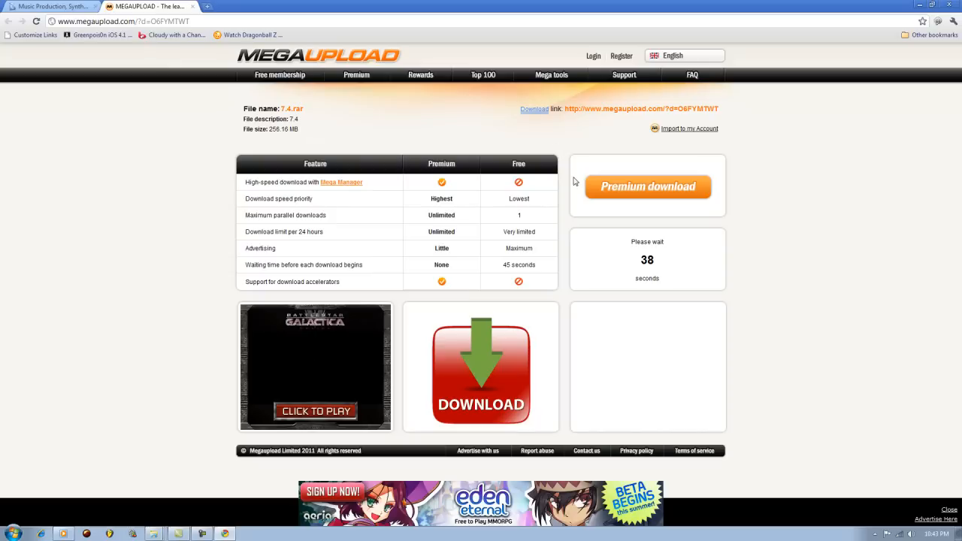
mouse_move(530, 146)
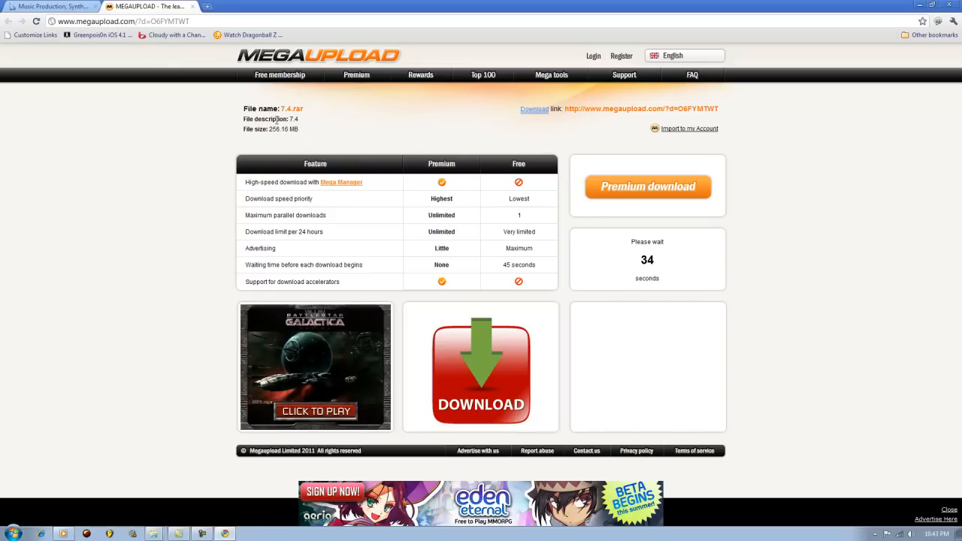
click(48, 6)
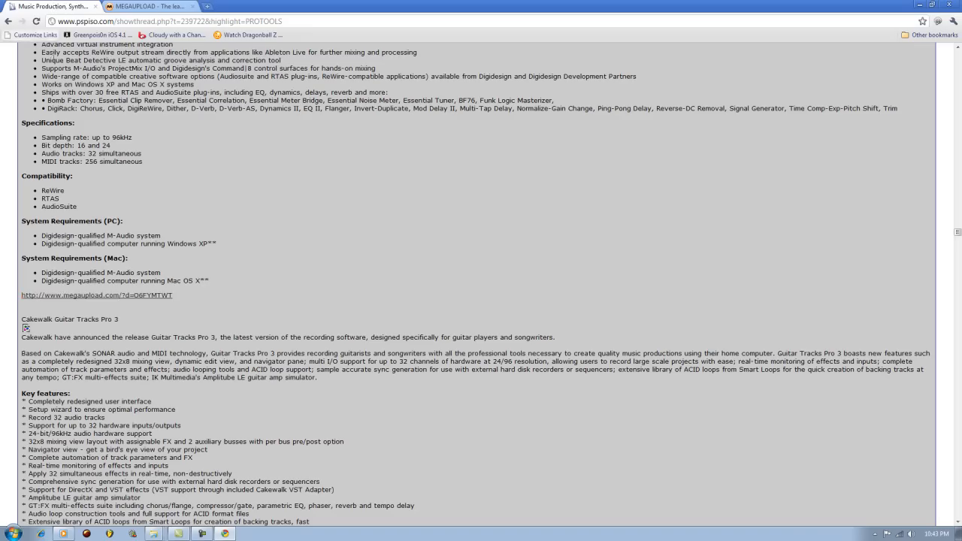
- Open a new Chrome tab showing the Most visited page
scroll(down, 3)
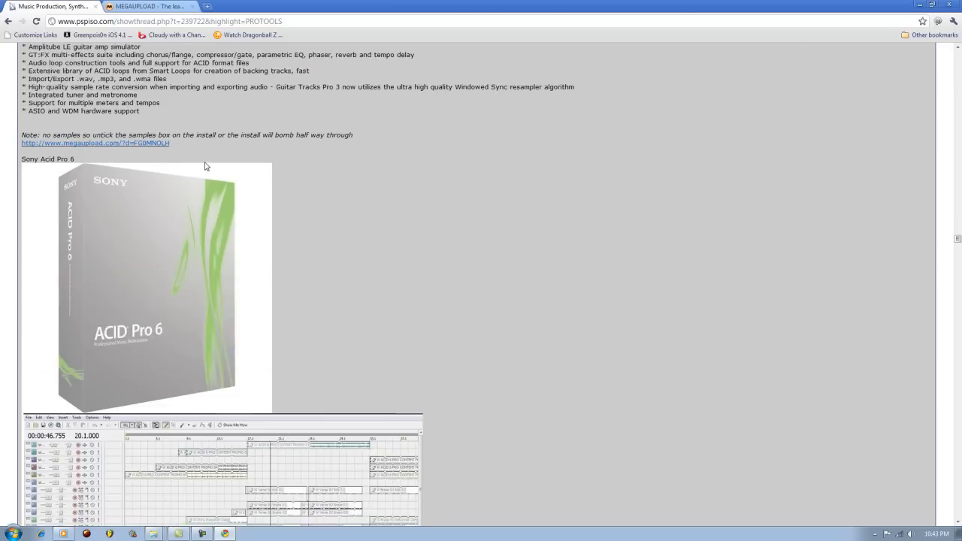
click(207, 6)
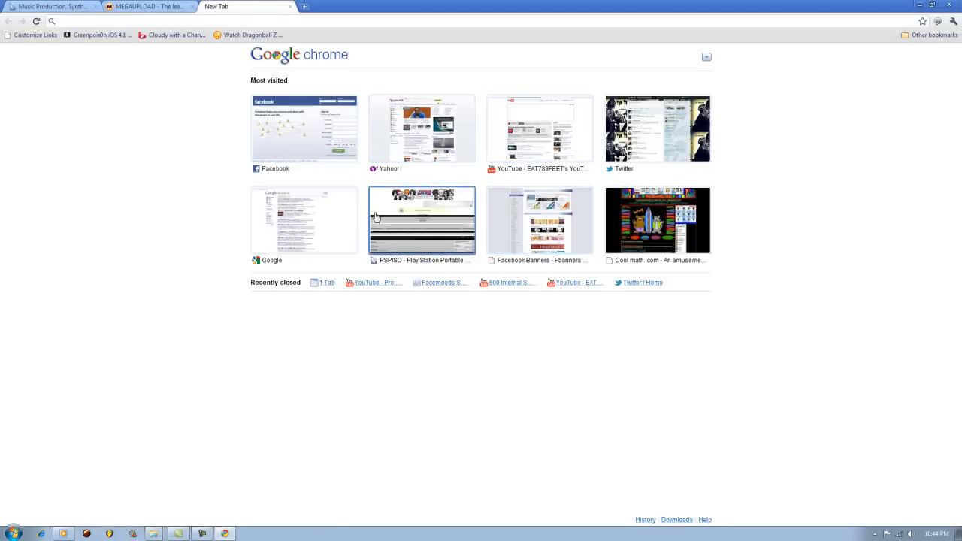
mouse_move(304, 220)
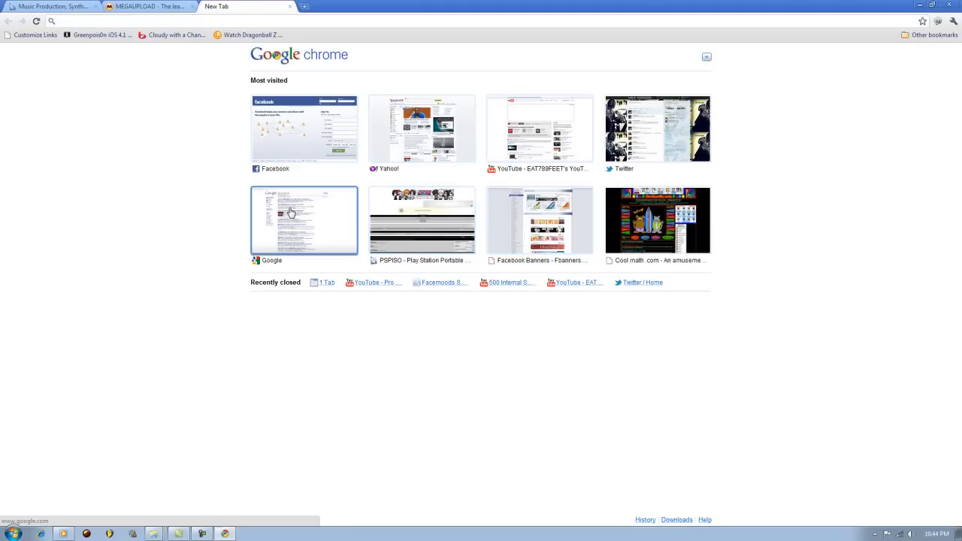
- Search Google for WinRAR and open Download.com's WinRAR (32-bit) page
click(304, 220)
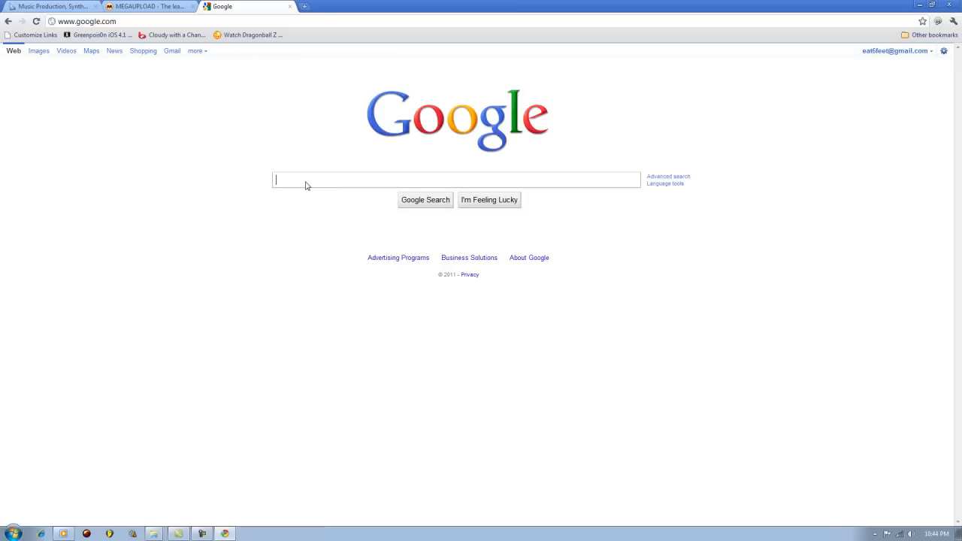
text(WIN)
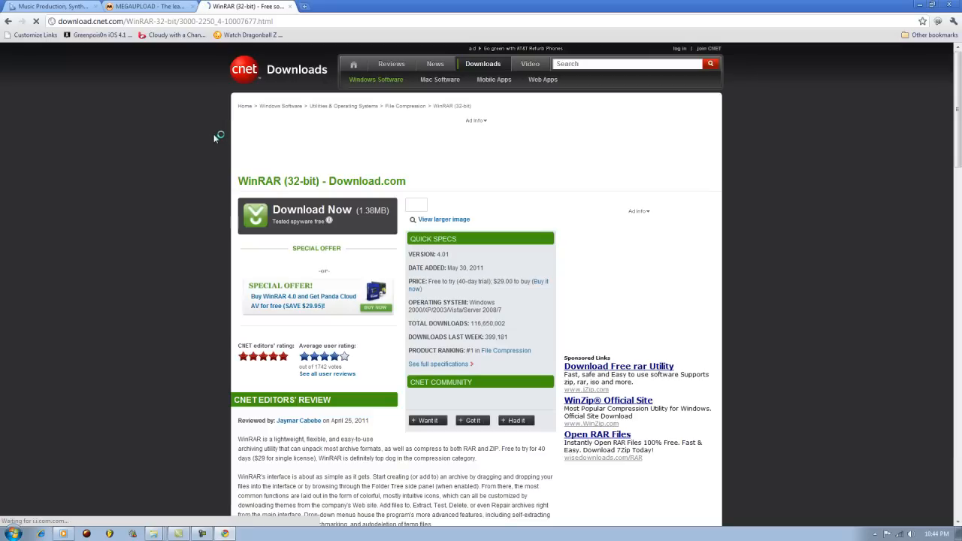
- Revisit the PSPISO forum thread briefly, then read the CNET Editors' Review for WinRAR (32-bit)
click(53, 6)
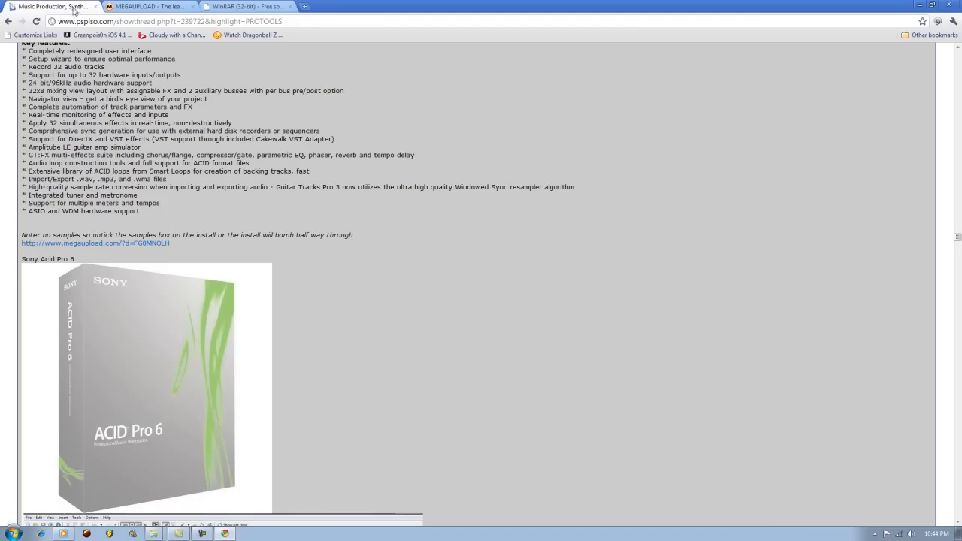
scroll(down, 3)
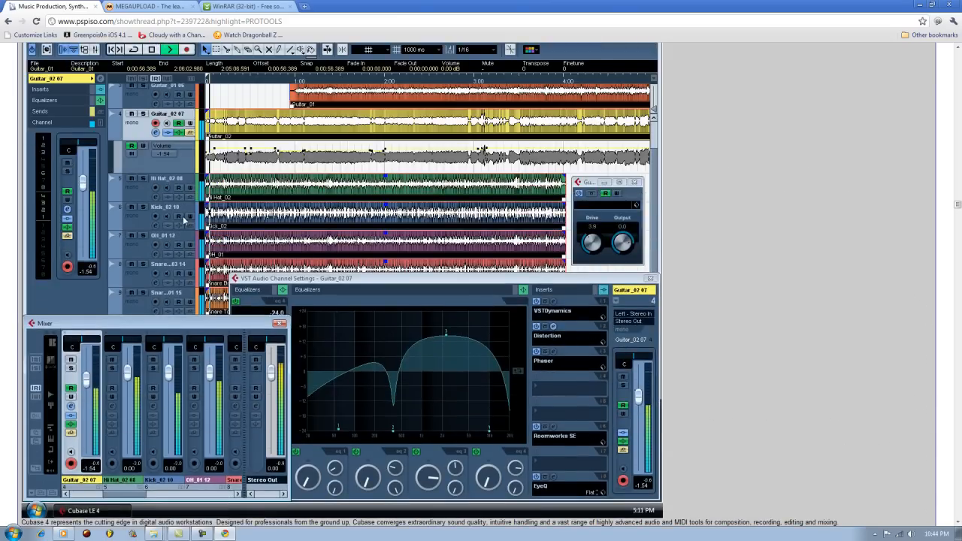
scroll(down, 3)
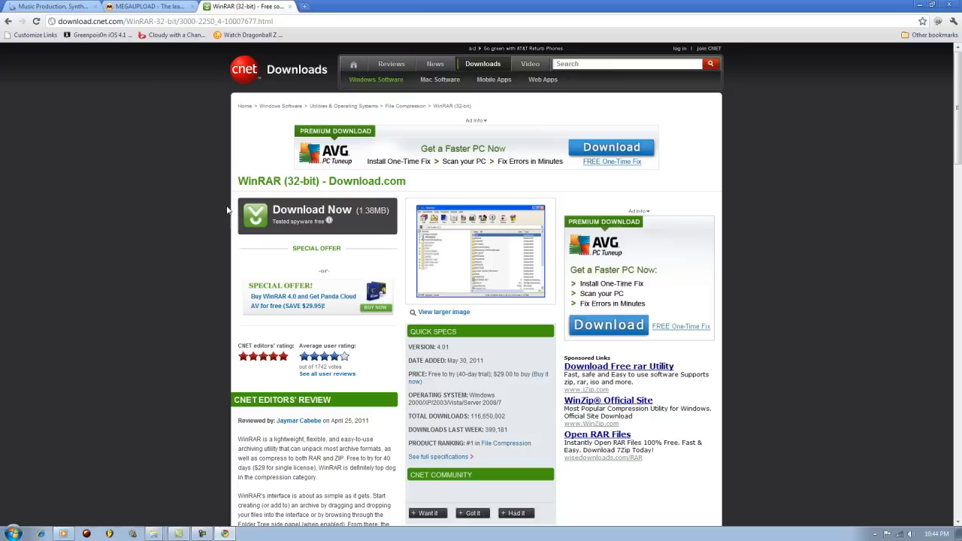
mouse_move(237, 194)
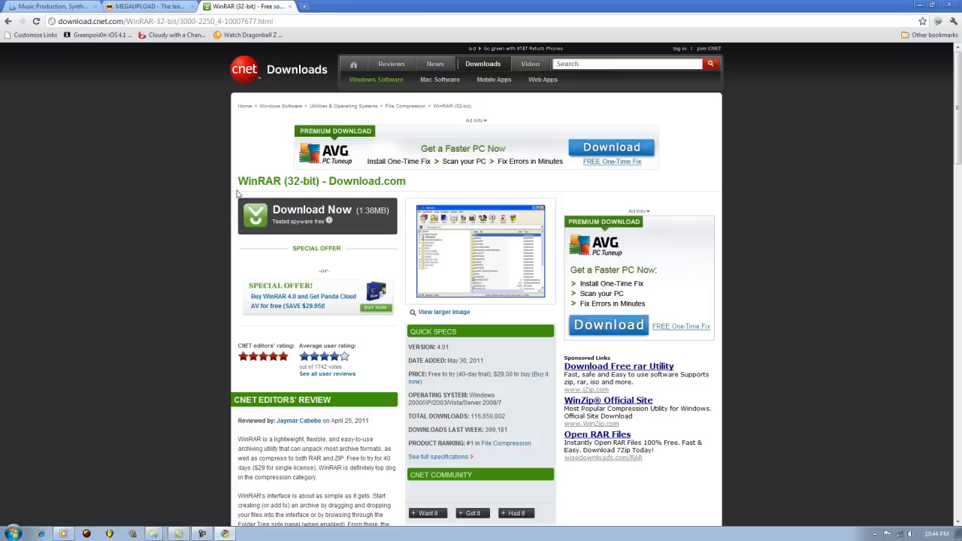
scroll(down, 3)
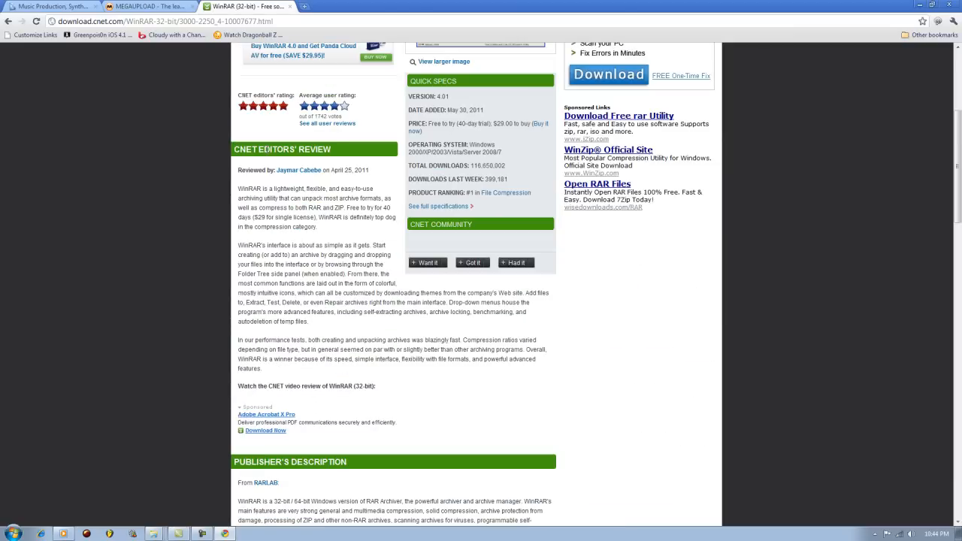
scroll(down, 3)
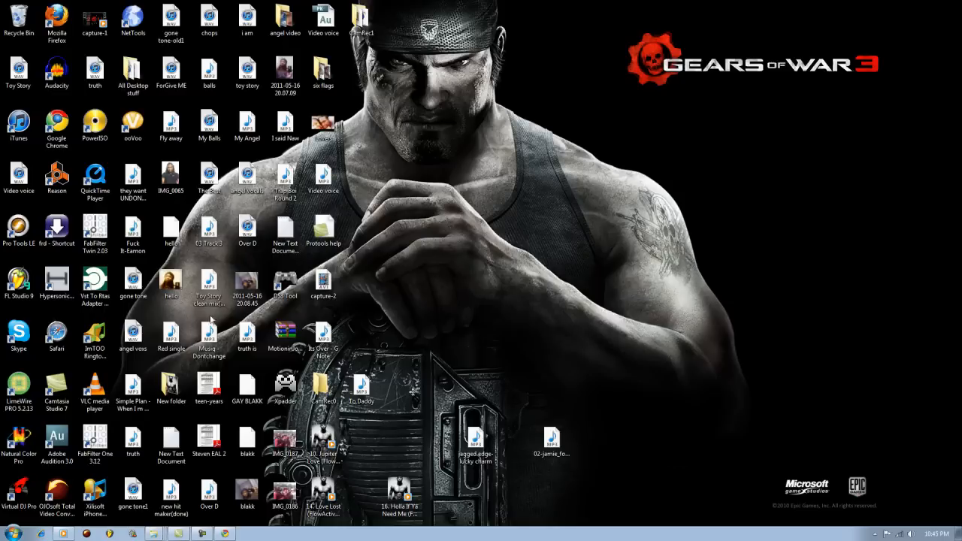
- Open a personal photo file from the desktop in Windows Photo Viewer
click(18, 282)
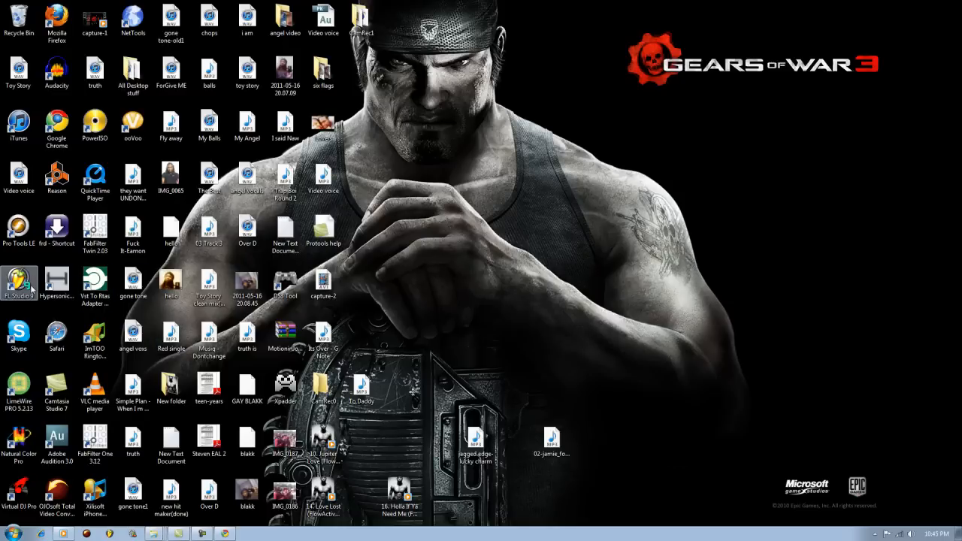
click(171, 282)
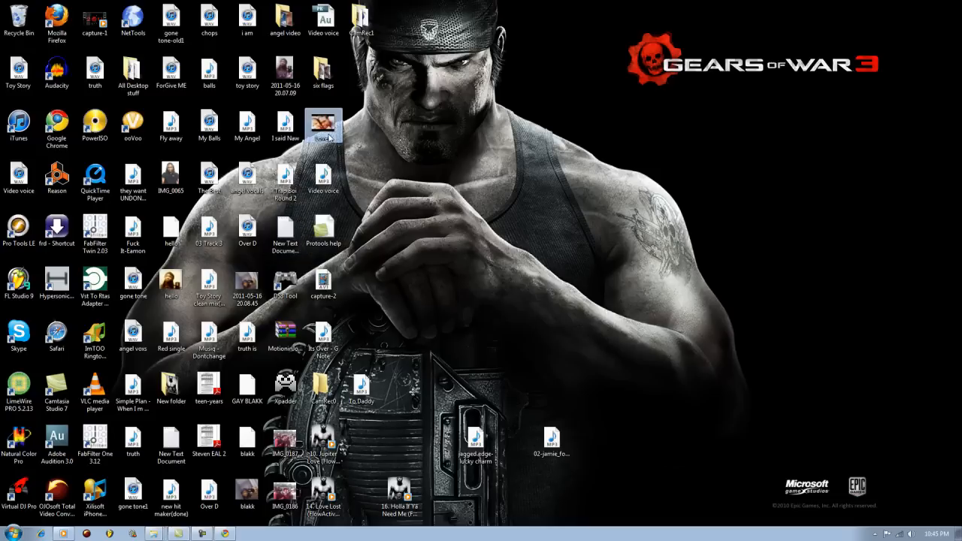
double_click(324, 123)
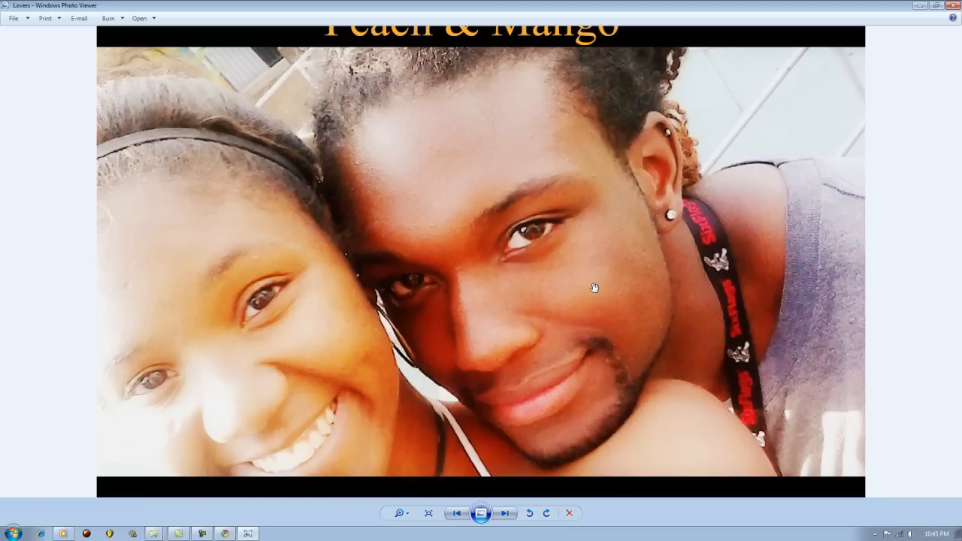
mouse_move(543, 232)
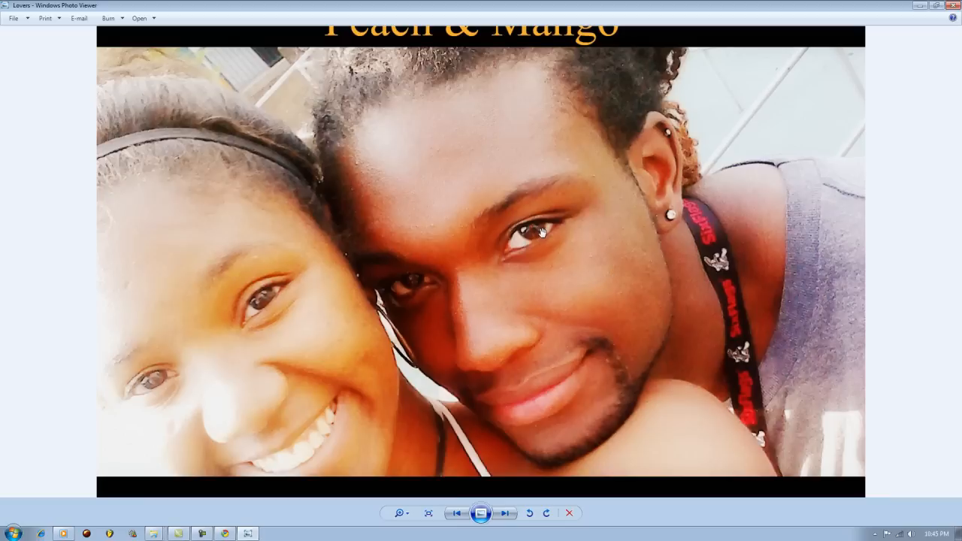